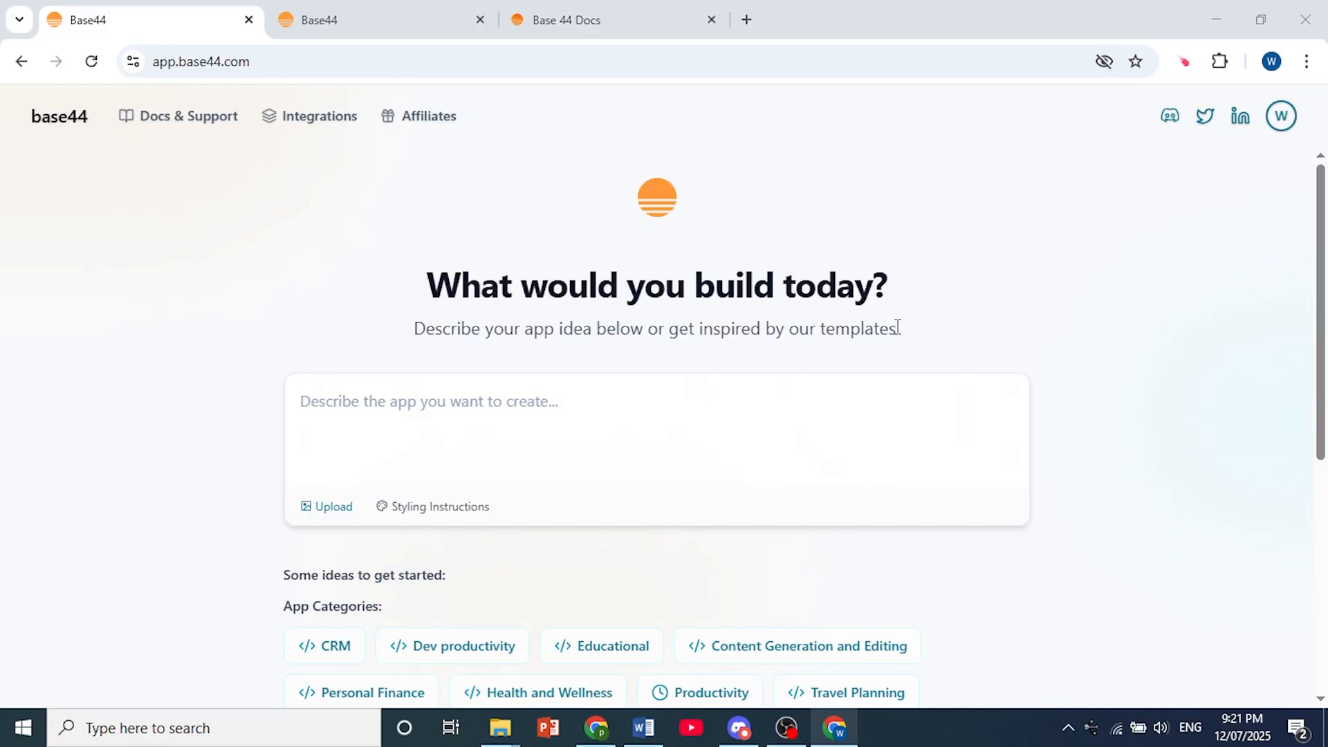
mouse_move(765, 298)
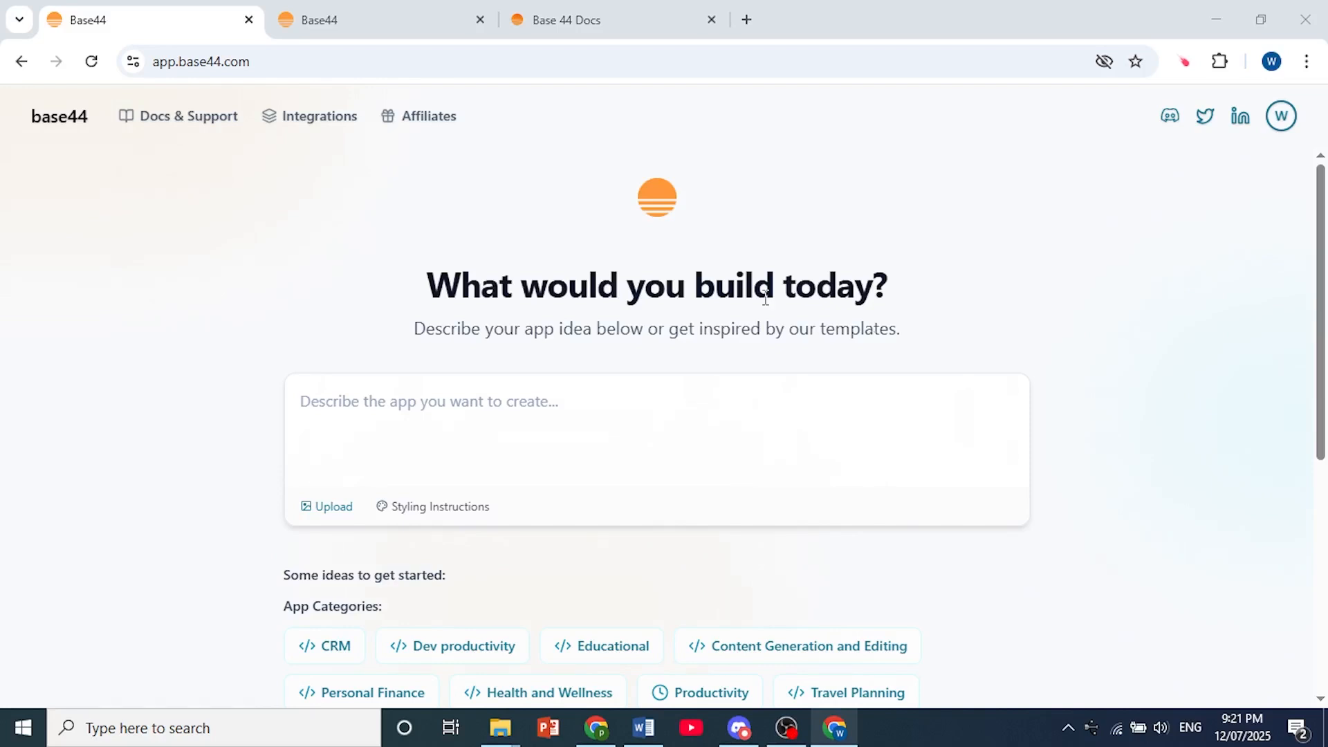
Open the TaskFlow app from My Recent Apps and switch to its new editor tab
scroll("down", 3)
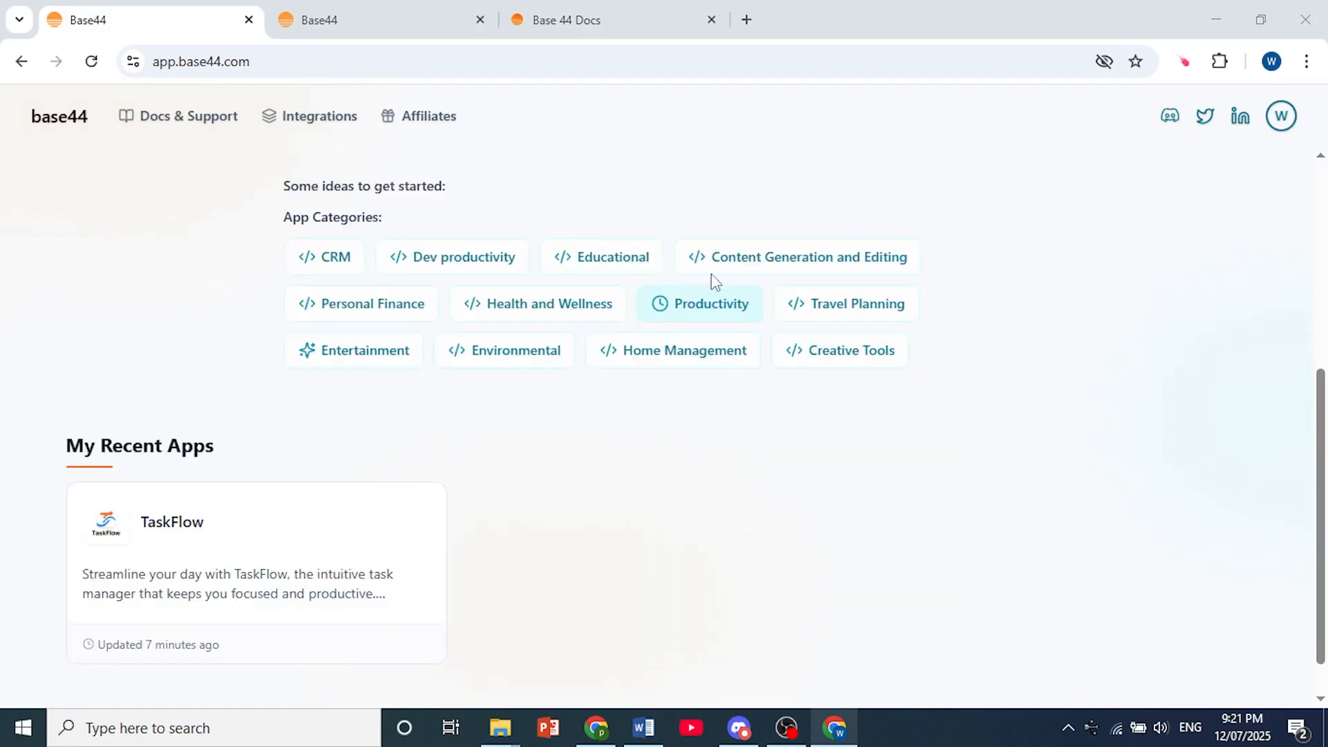
scroll("down", 3)
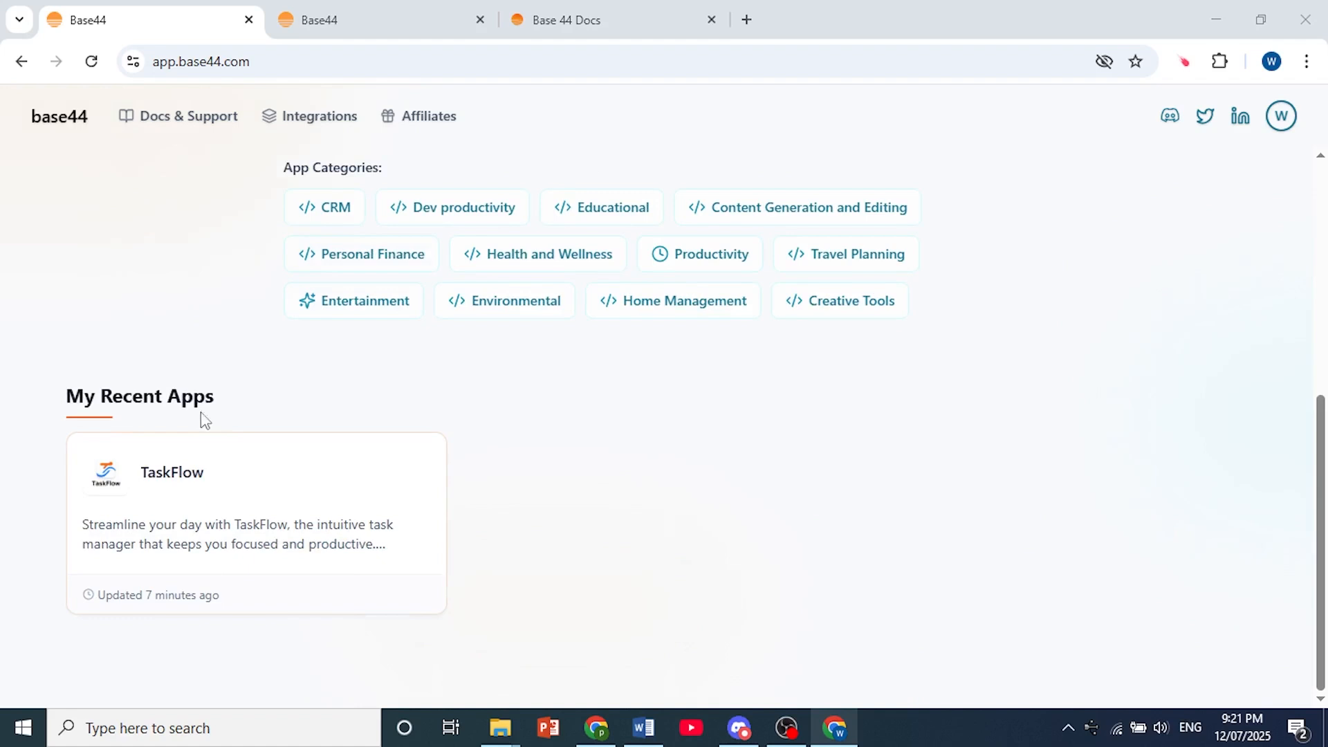
mouse_move(151, 492)
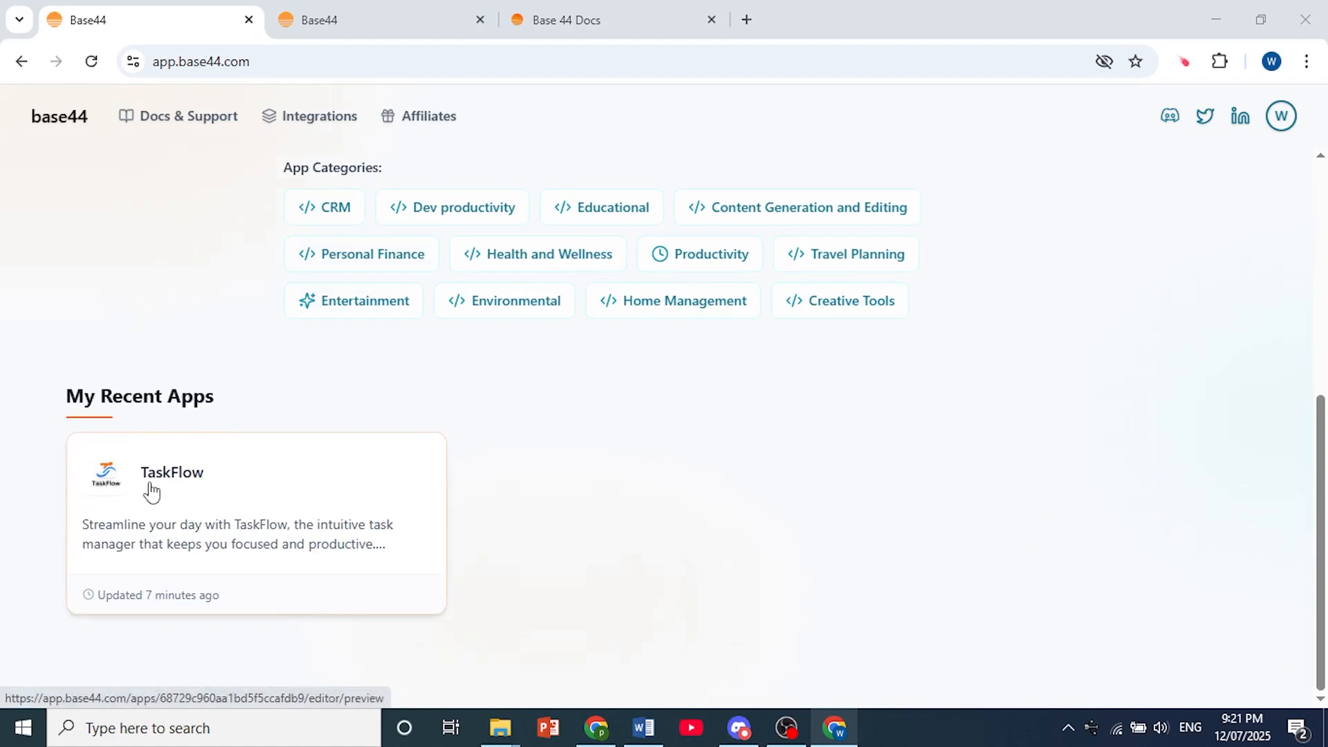
left_click(172, 472)
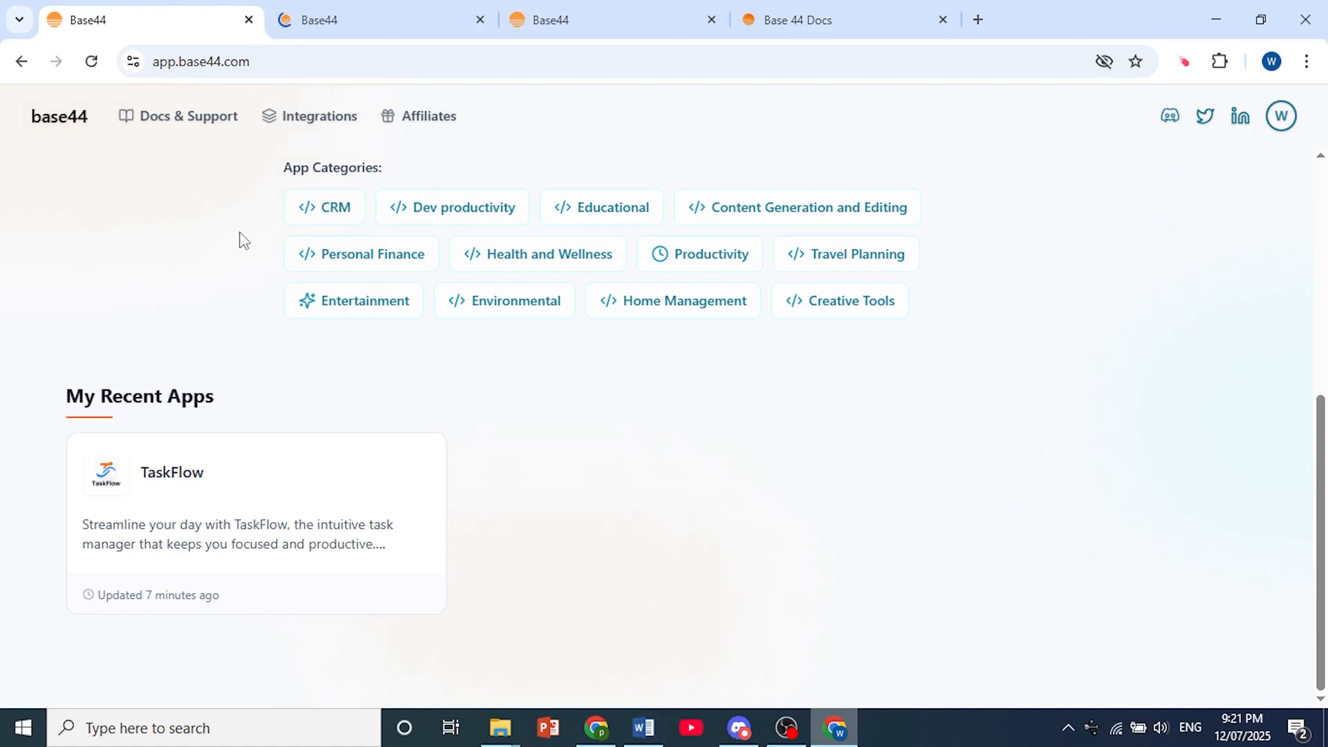
left_click(615, 20)
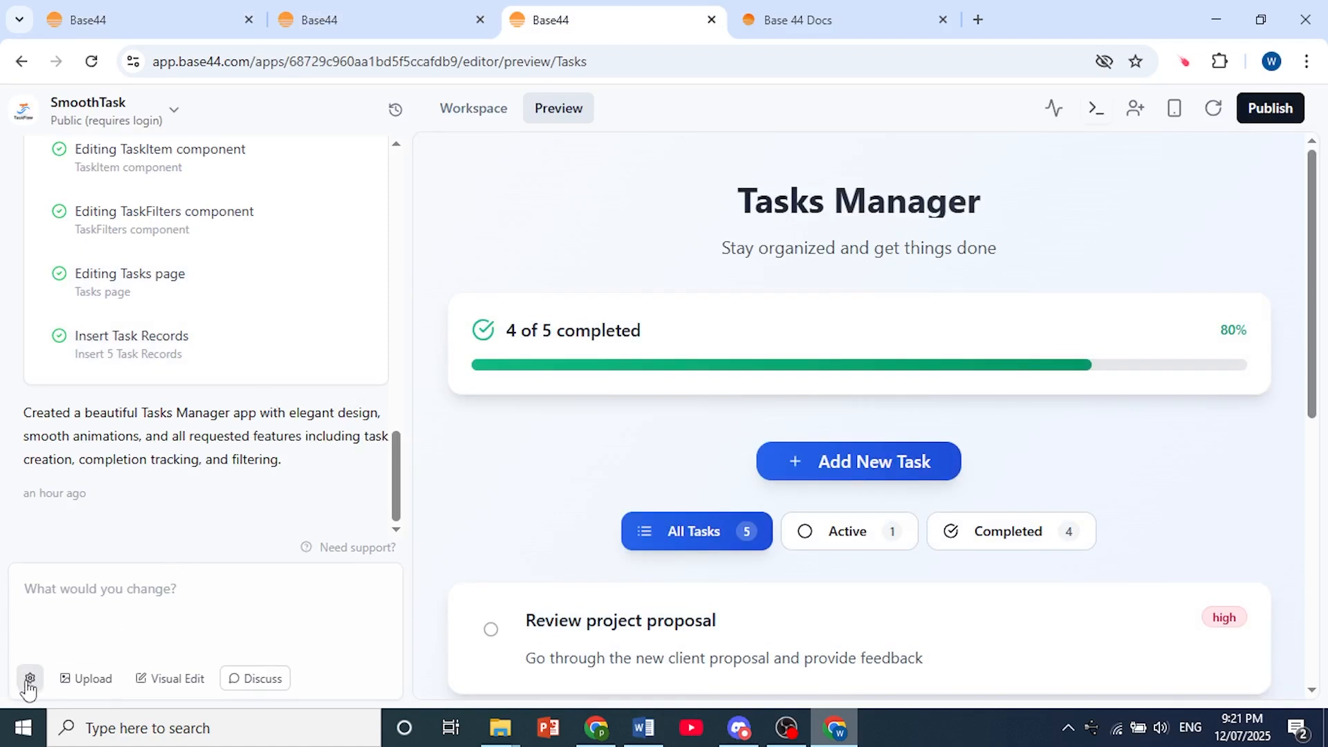
Choose App Settings from the gear menu below the chat box
left_click(29, 678)
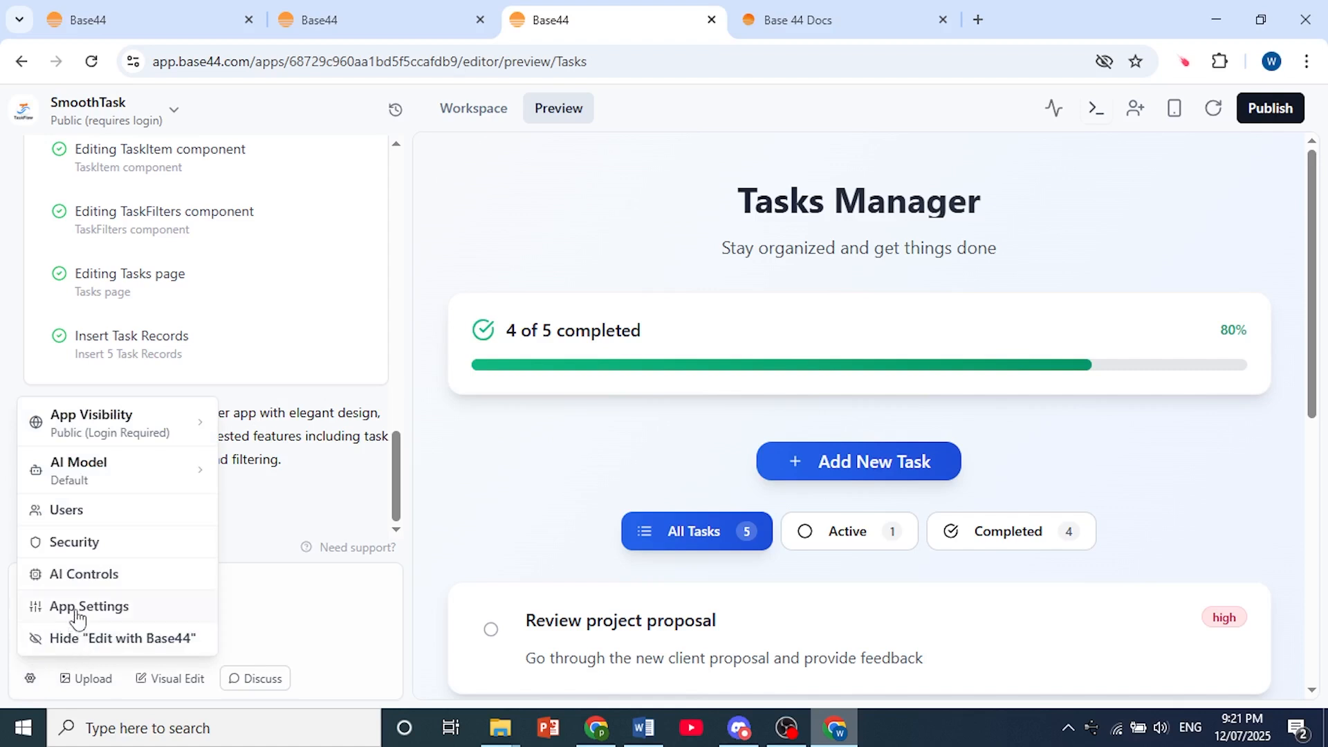
left_click(88, 607)
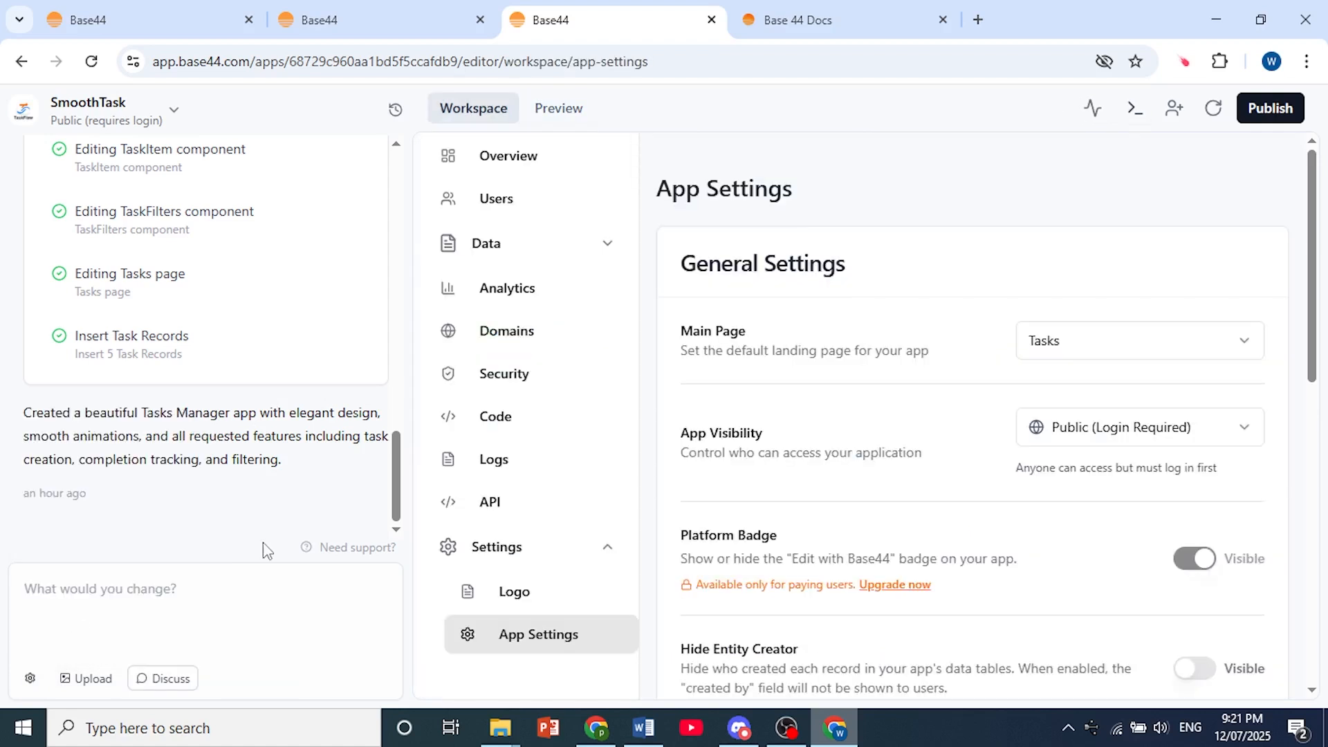
mouse_move(780, 340)
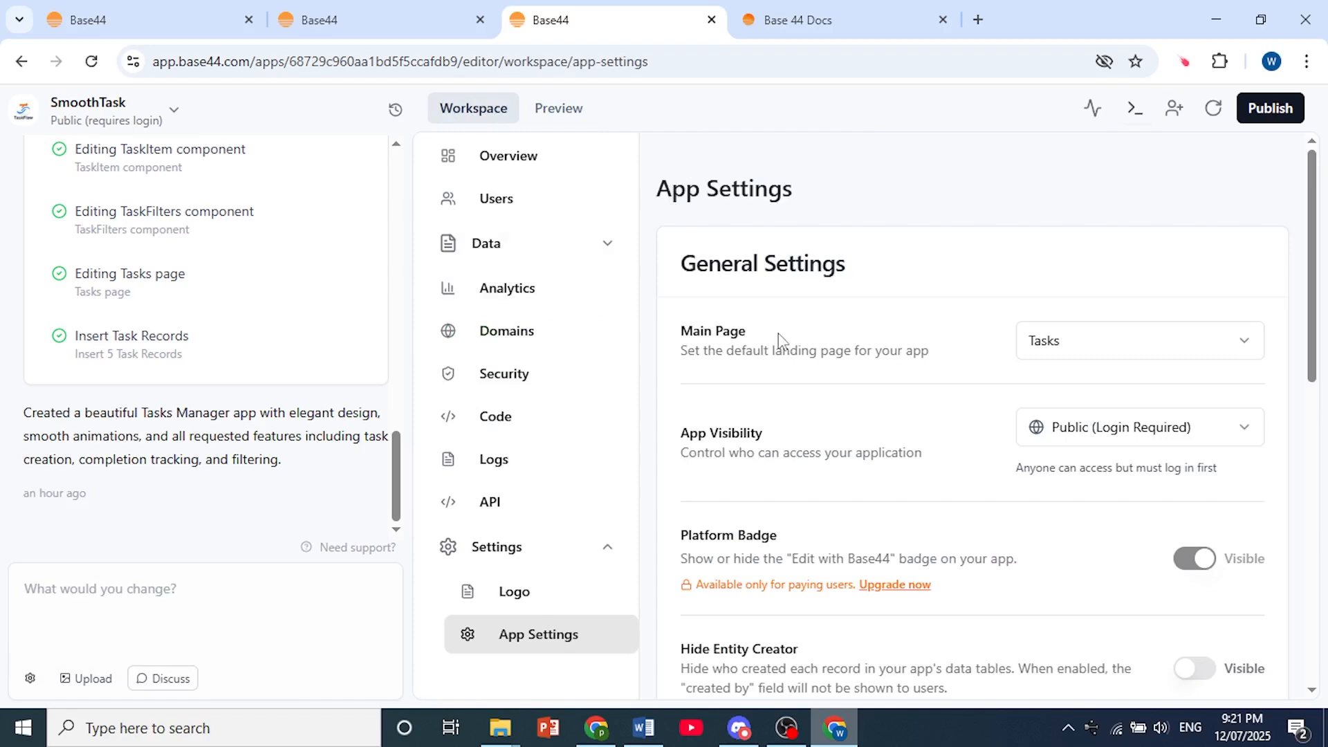
Use Clone App's Create Copy to produce 'SmoothTask (Copy)'
scroll("down", 3)
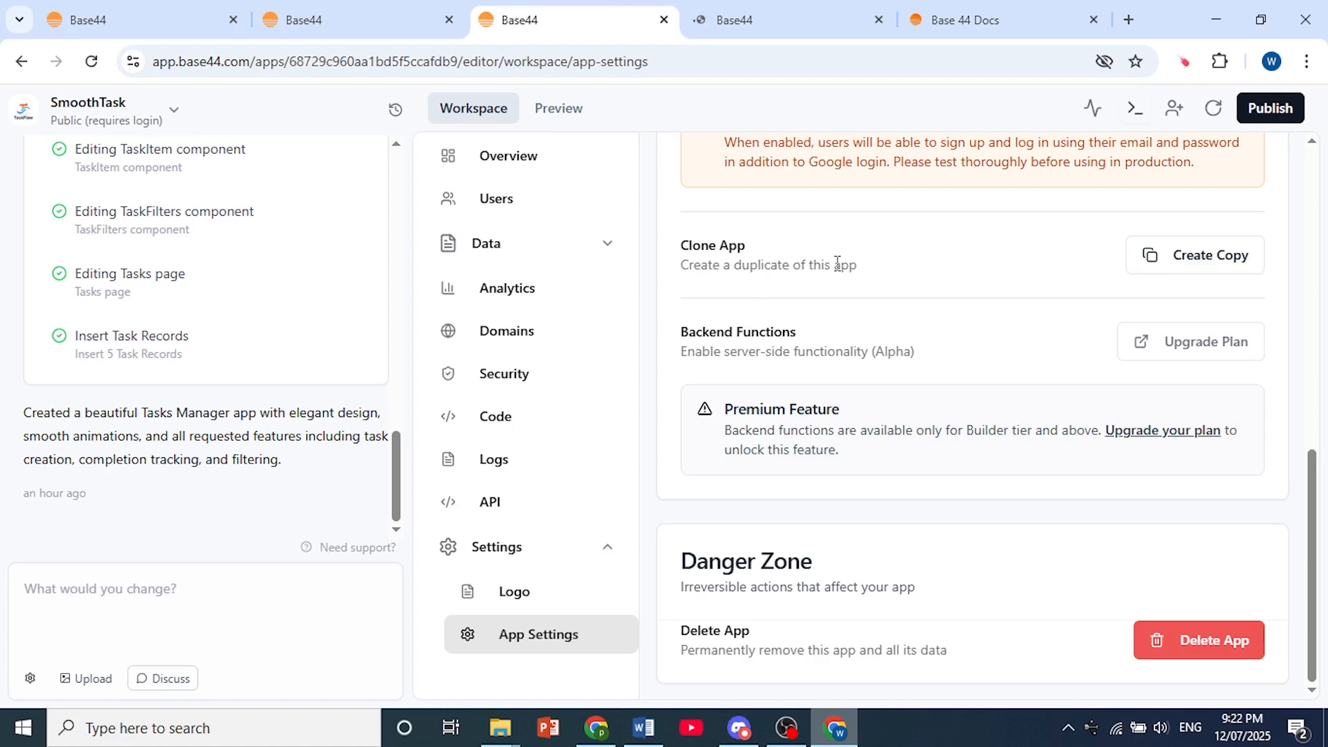
left_click(1209, 256)
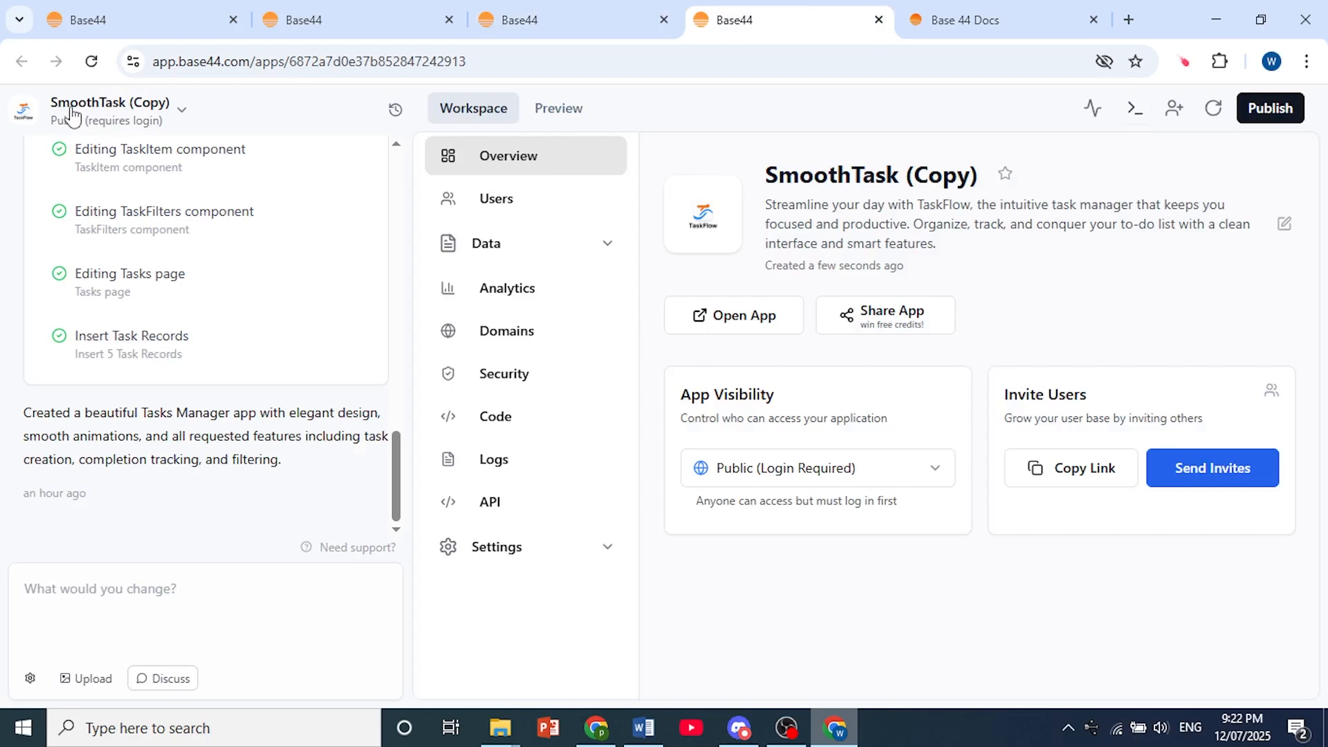
mouse_move(693, 227)
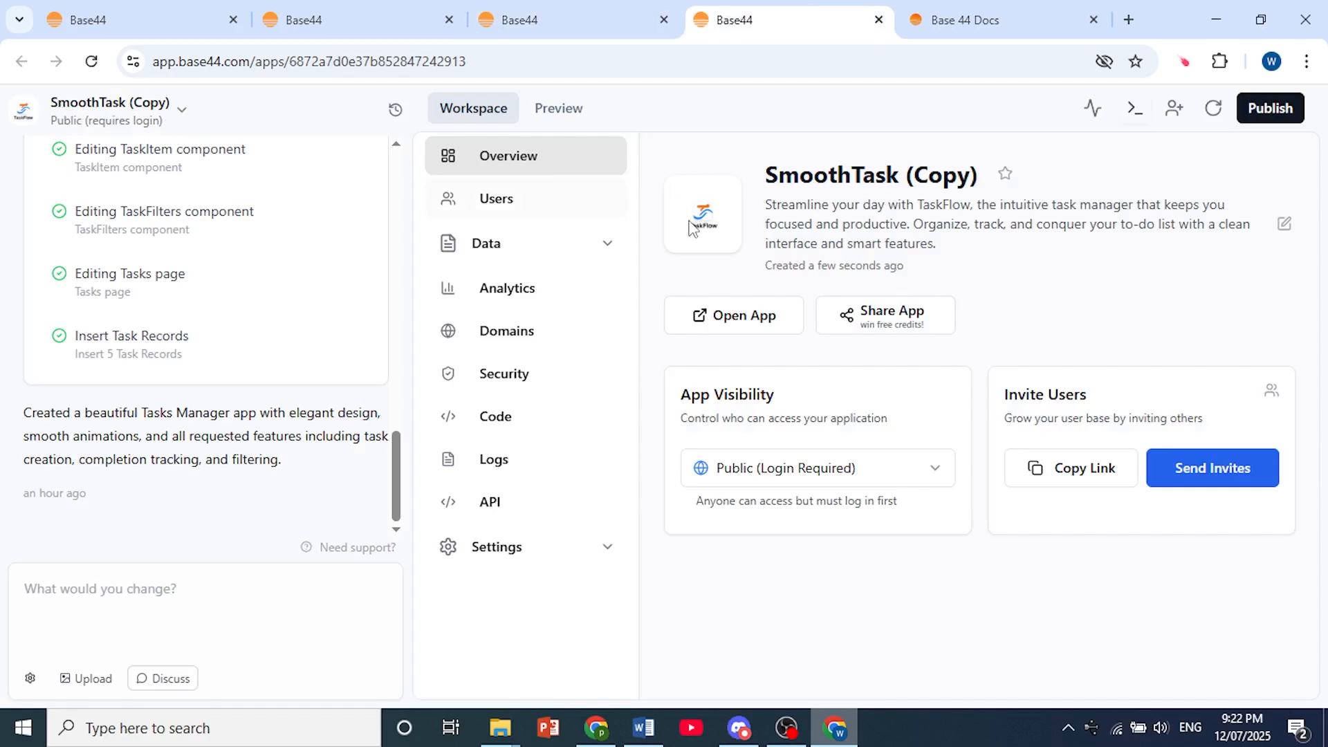